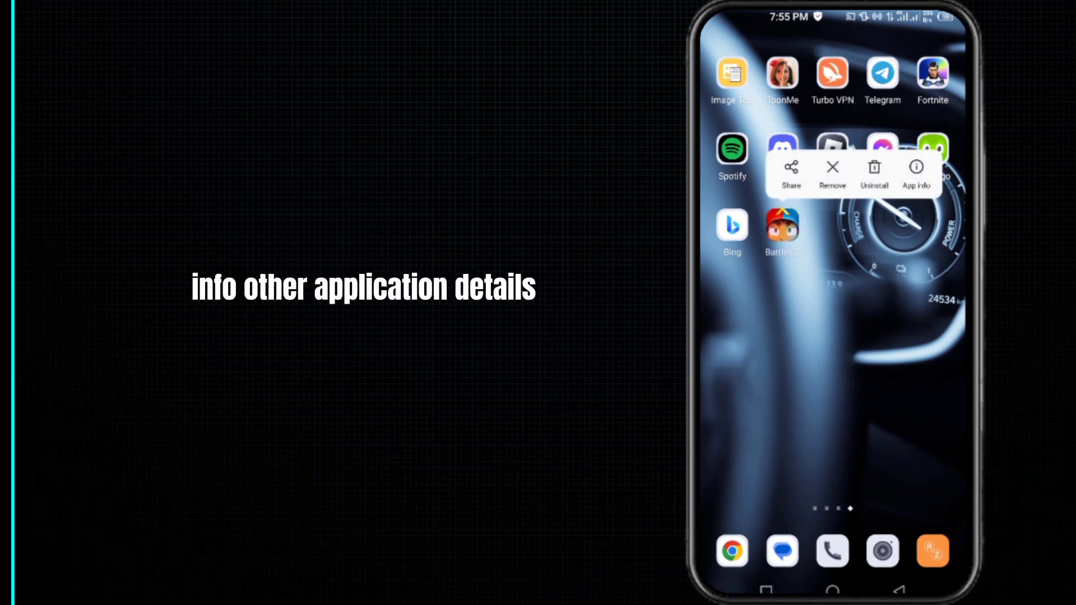
Step: Clear Battles 2's storage and cache to 0 B, then leave the app info page
left_click(916, 170)
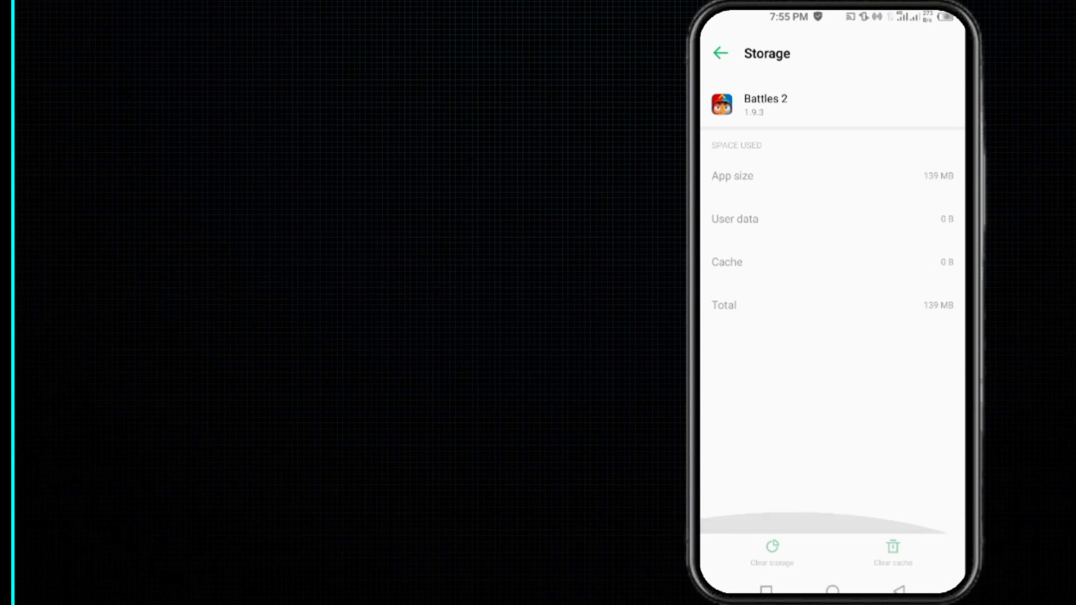
left_click(721, 54)
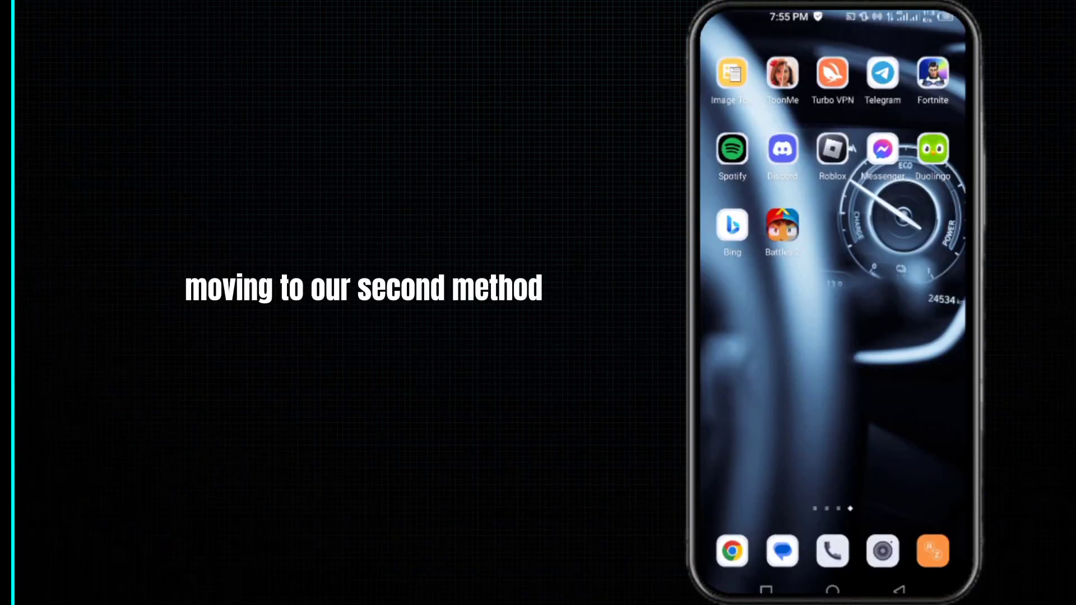
Step: From Quick Settings, switch Wi-Fi off and mobile data on
scroll("down", 3)
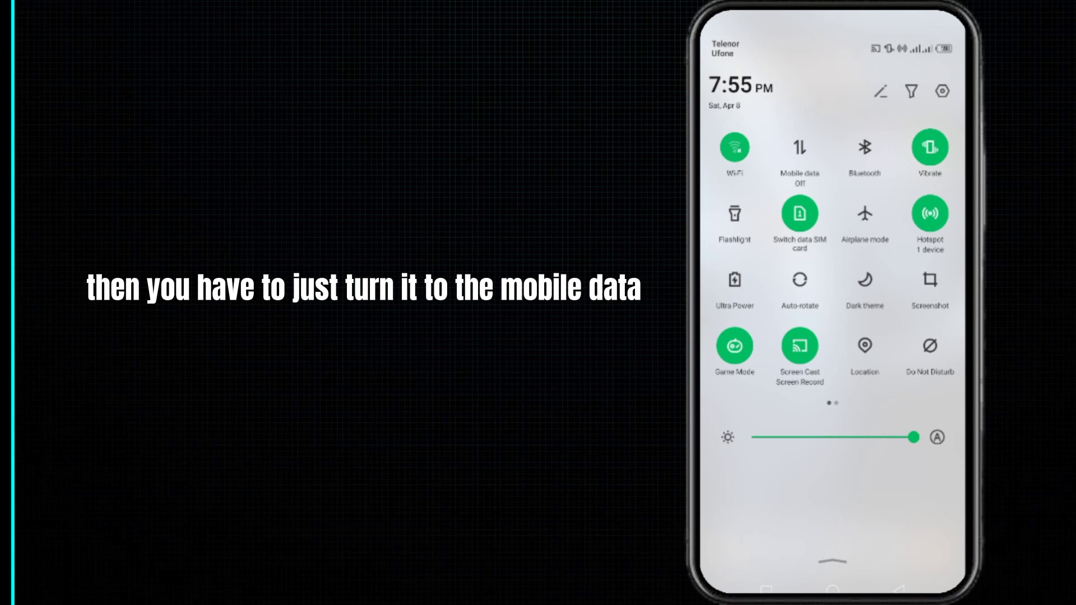
left_click(799, 147)
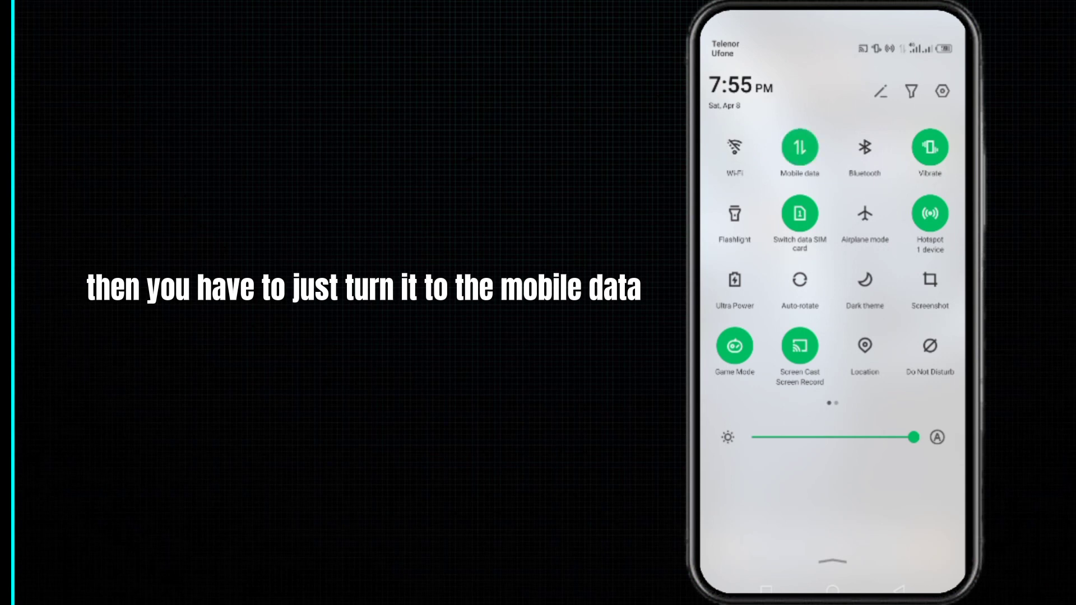
left_click(865, 213)
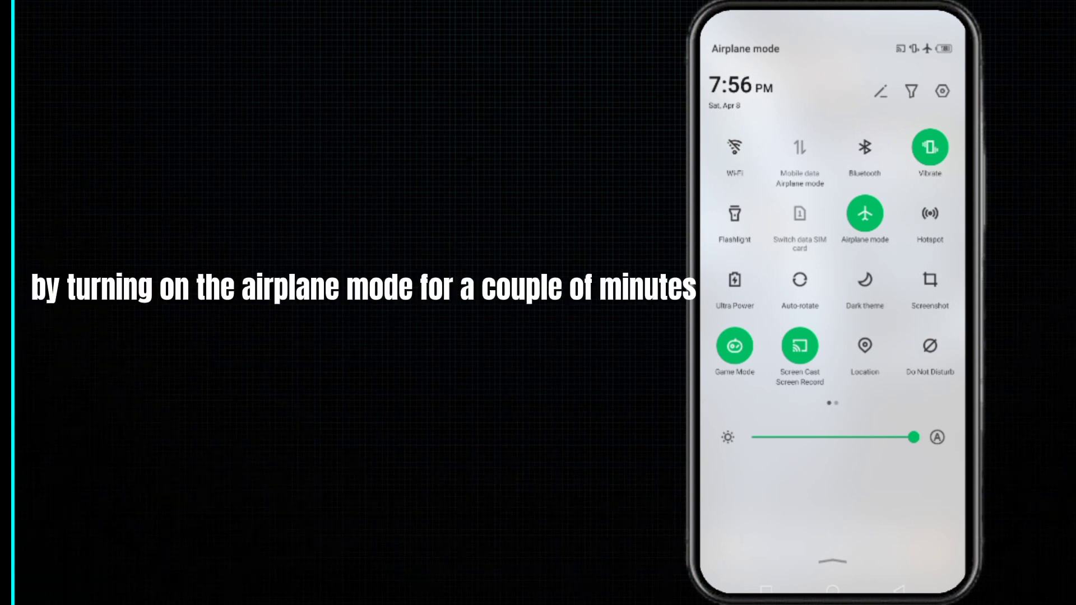
Step: Cycle airplane mode on then off so mobile data is active again
left_click(864, 213)
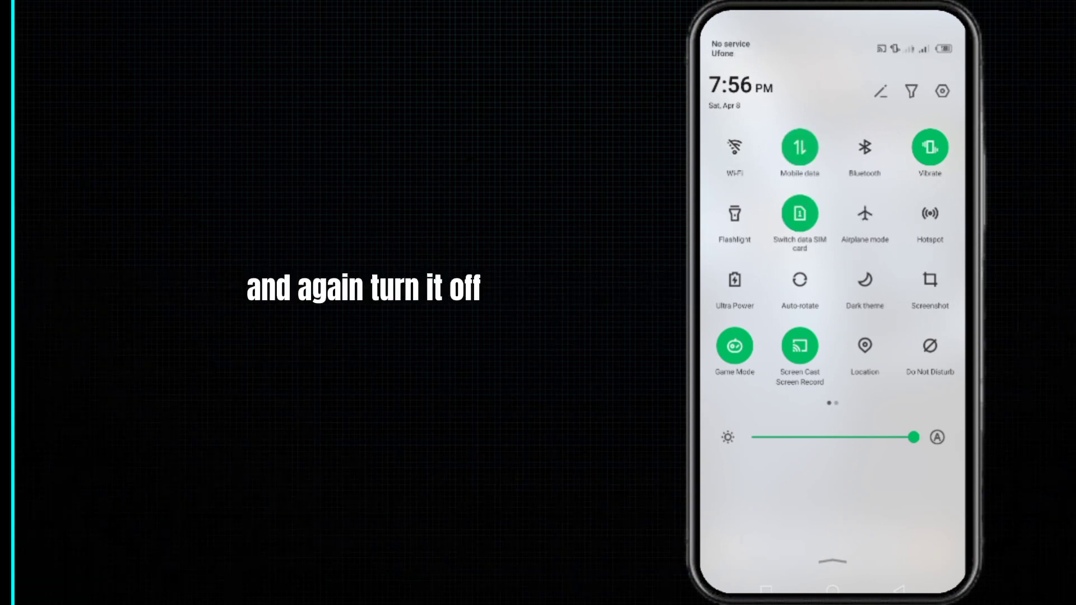